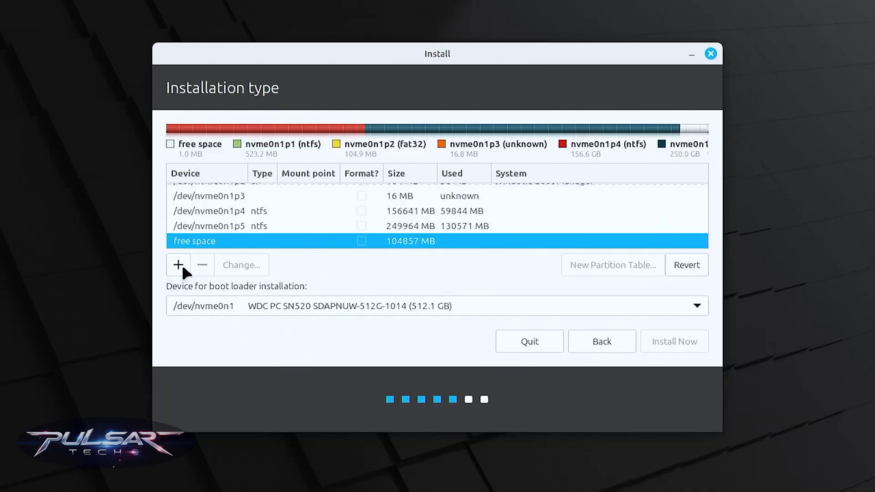
Exit the installer's partitioning screen and return to the Windows 10 desktop
click(179, 264)
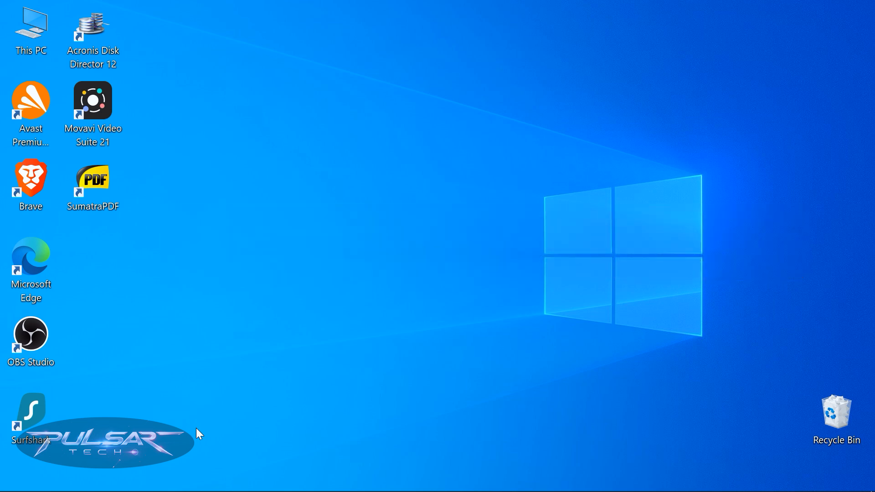
Launch Disk Management from the Win+X menu and maximize it to show Disk 0's partitions
key(Win+X)
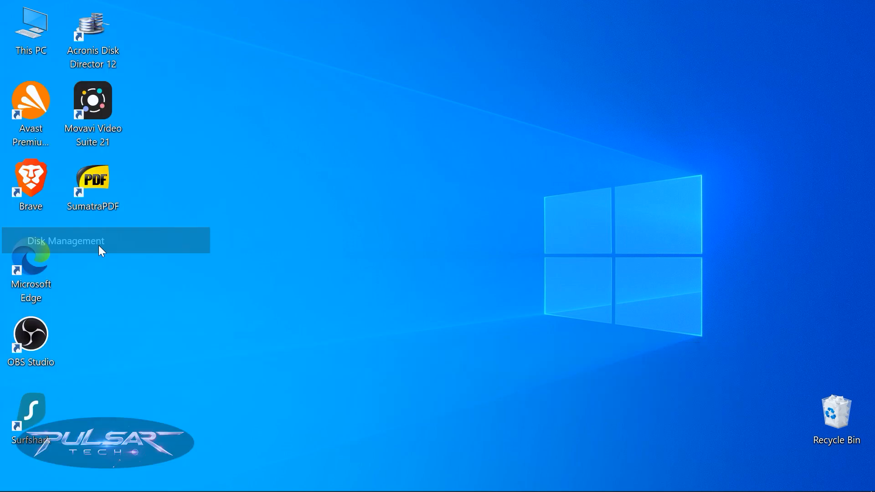
click(65, 241)
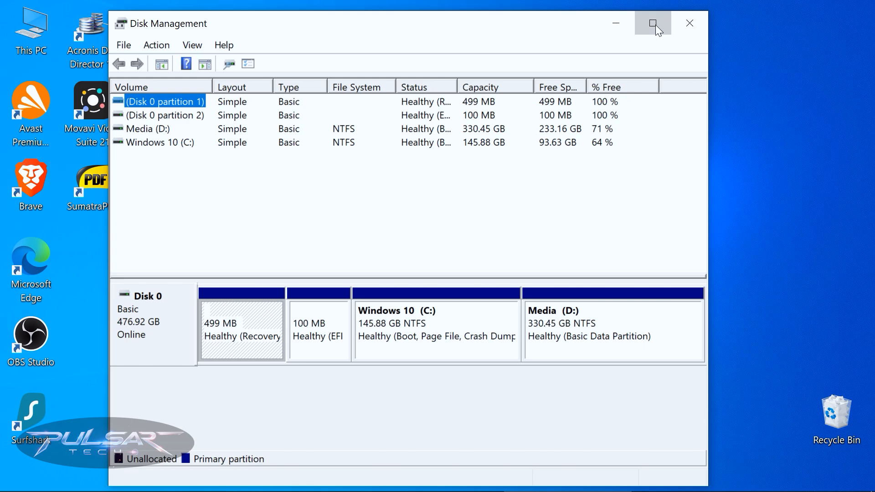
click(652, 23)
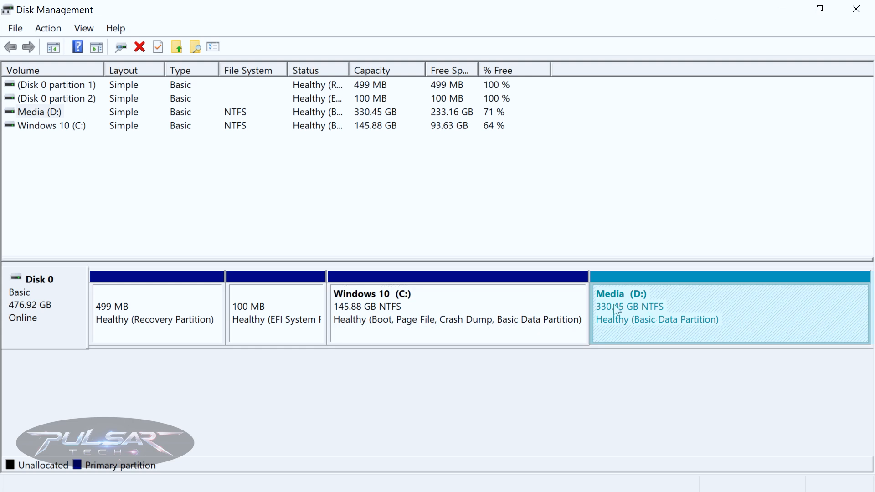
mouse_move(674, 309)
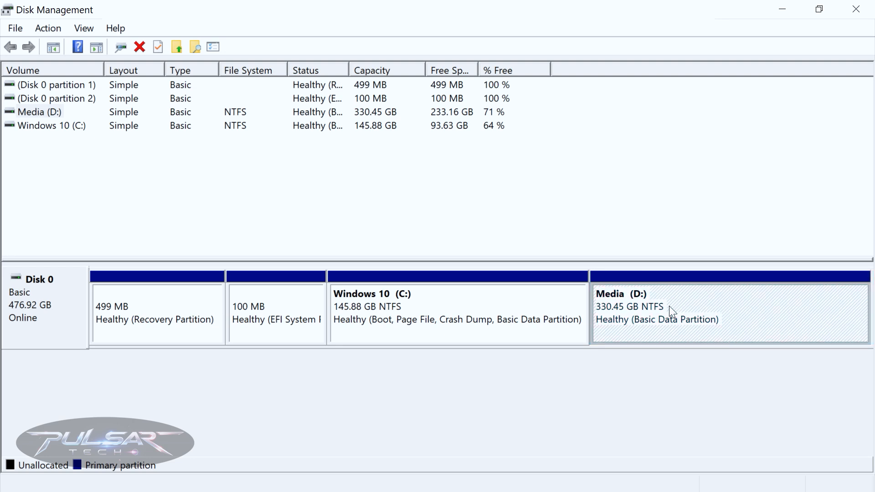
Shrink Media (D:) by 100000 MB, freeing 97.66 GB of unallocated space
right_click(669, 312)
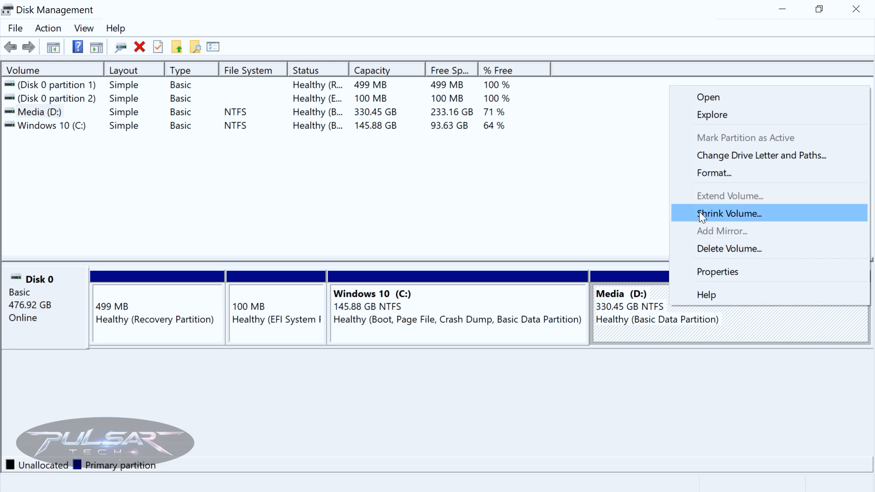
click(728, 213)
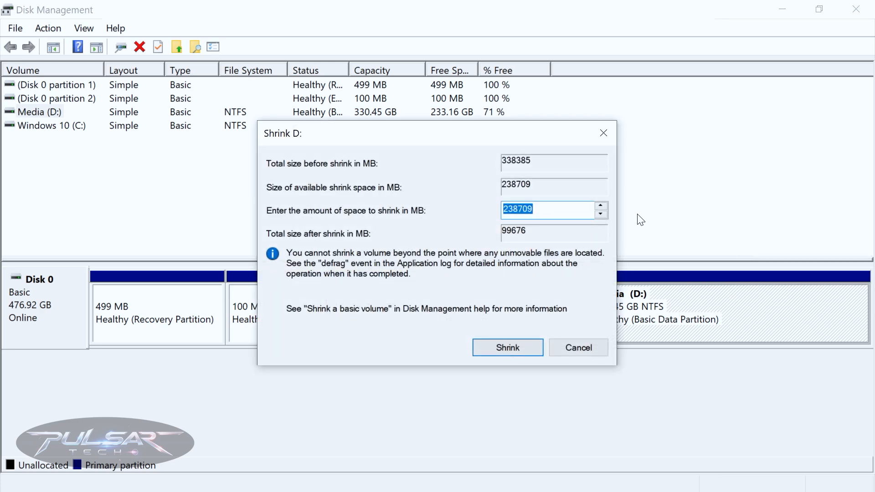
mouse_move(273, 222)
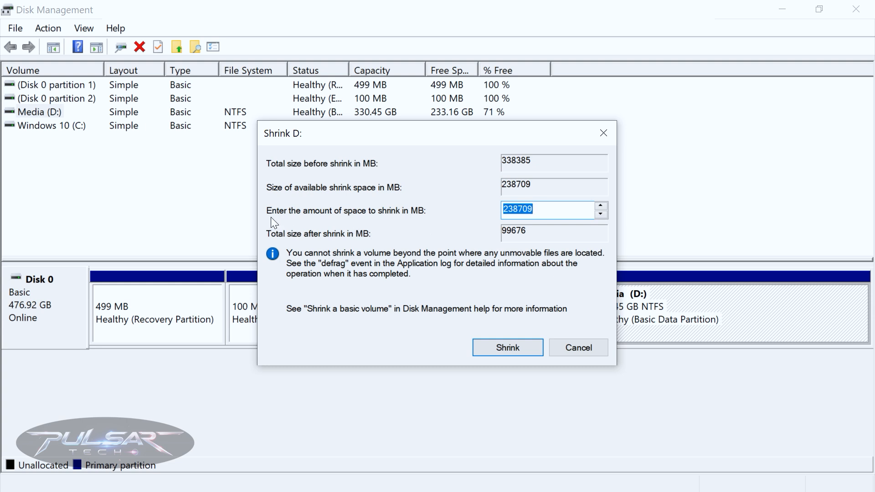
mouse_move(549, 208)
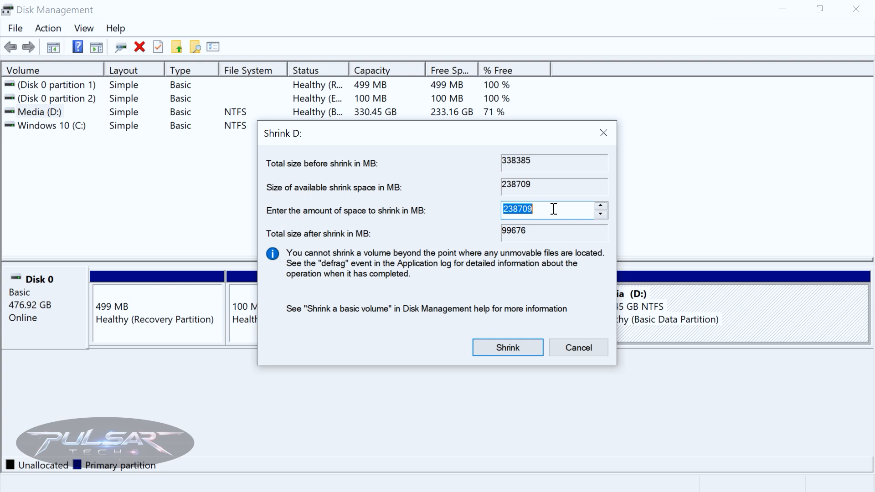
text(100000)
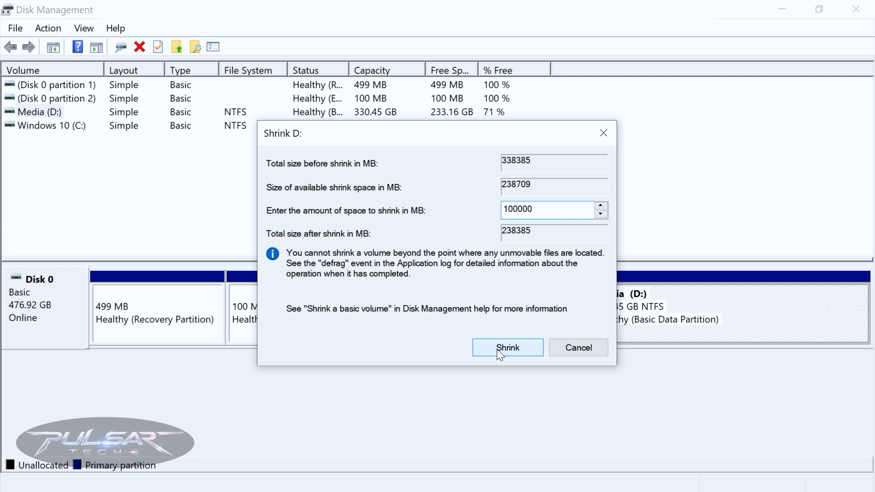
click(506, 347)
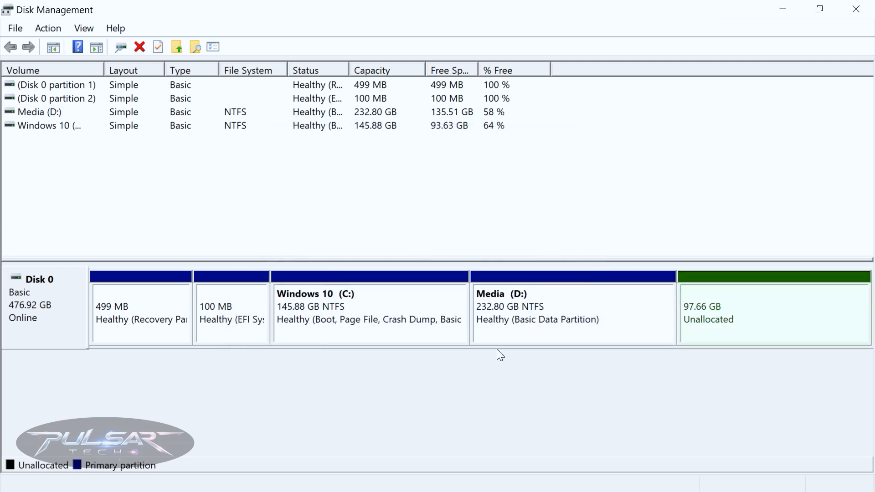
click(772, 313)
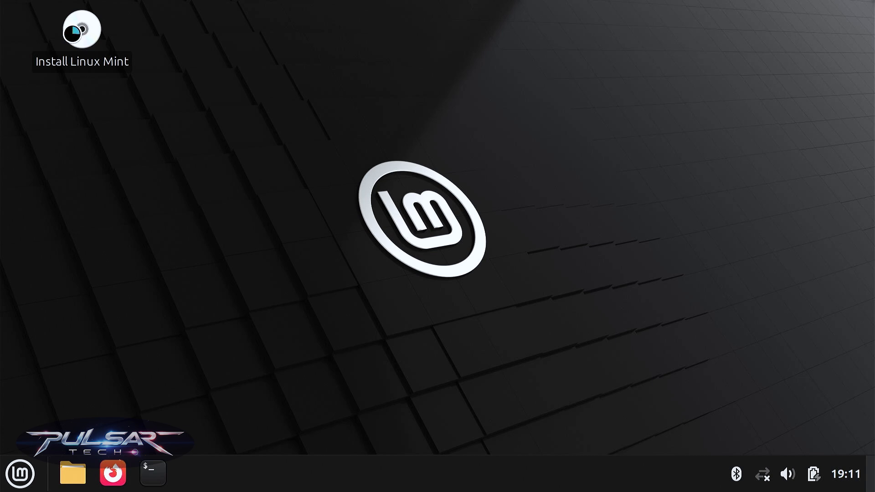
Launch the installer, keep English and multimedia codecs, and choose 'Something else' partitioning
double_click(80, 28)
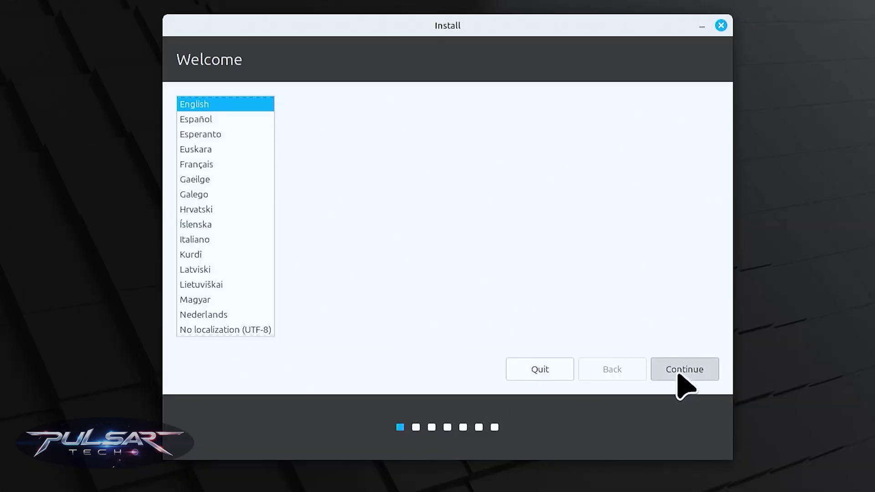
click(683, 369)
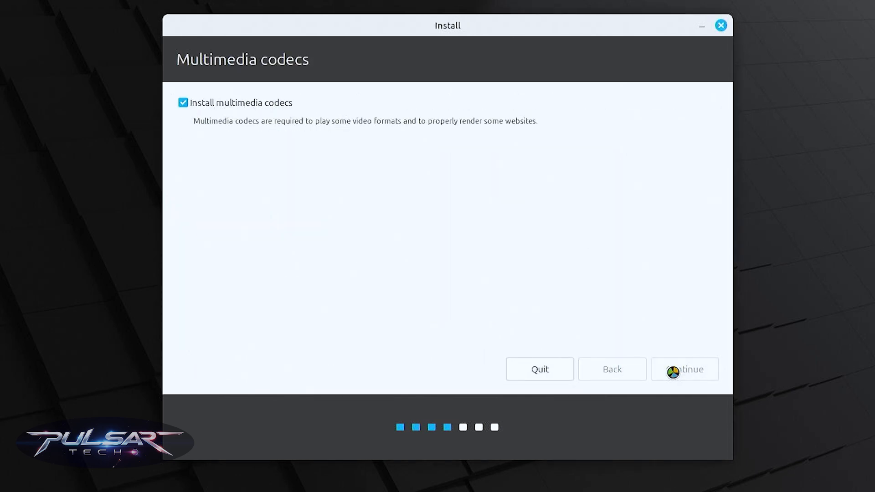
click(683, 368)
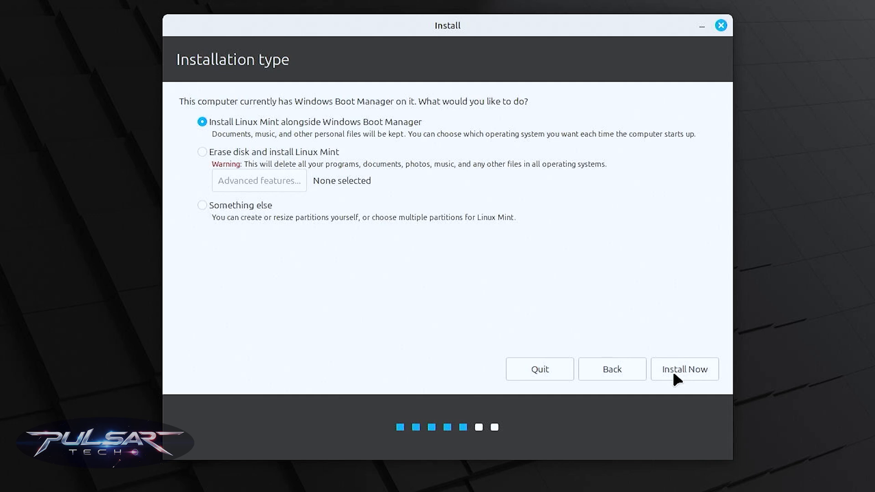
click(202, 205)
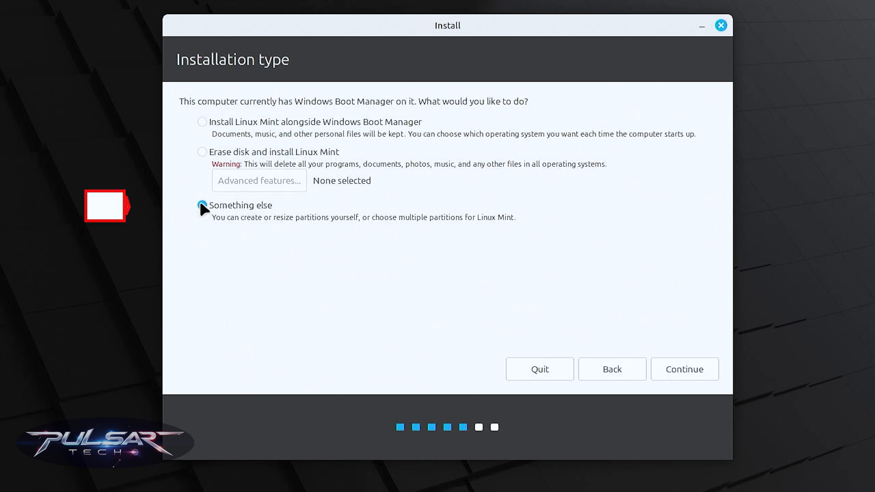
click(201, 206)
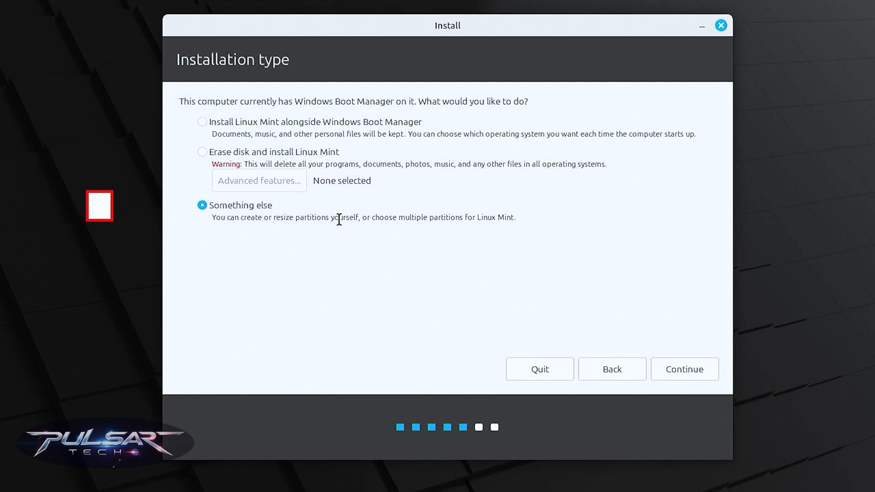
click(683, 368)
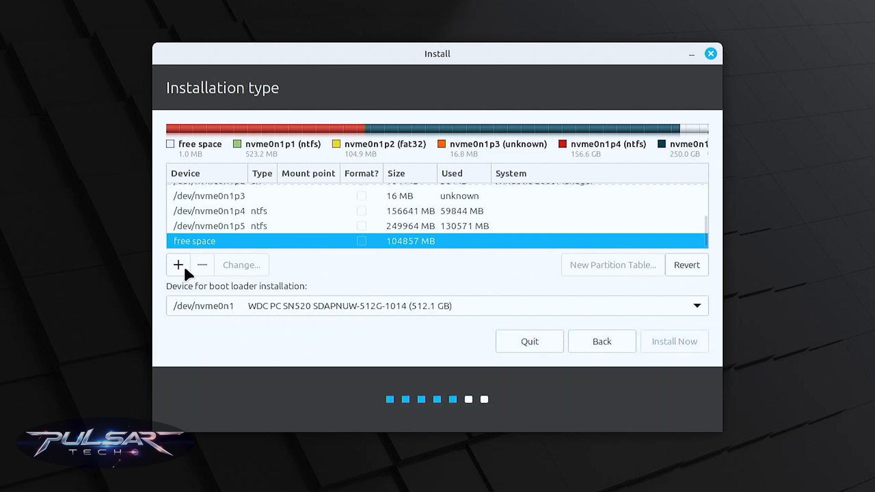
Create a 30000 MB primary ext4 partition mounted at / from the free space
click(178, 264)
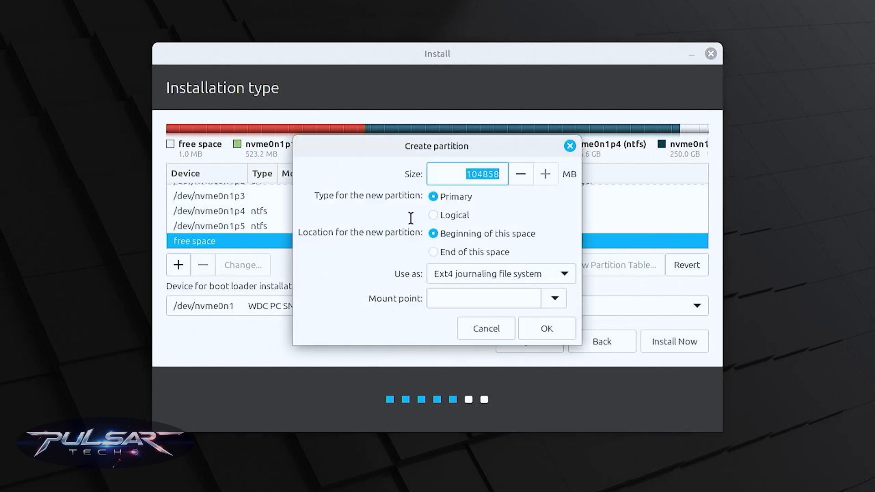
mouse_move(457, 177)
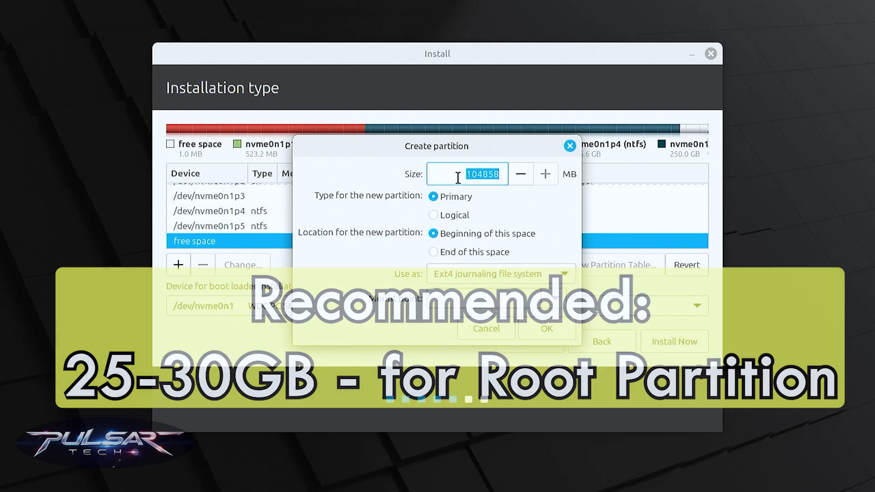
text(30000)
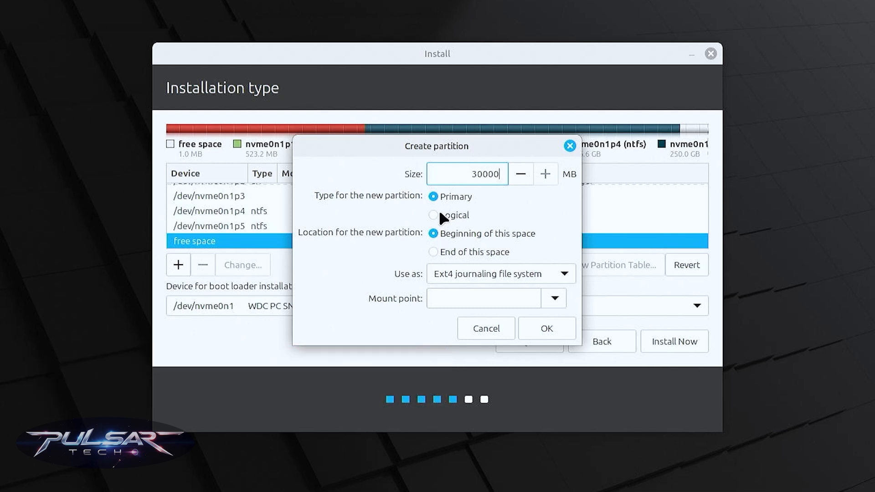
mouse_move(514, 249)
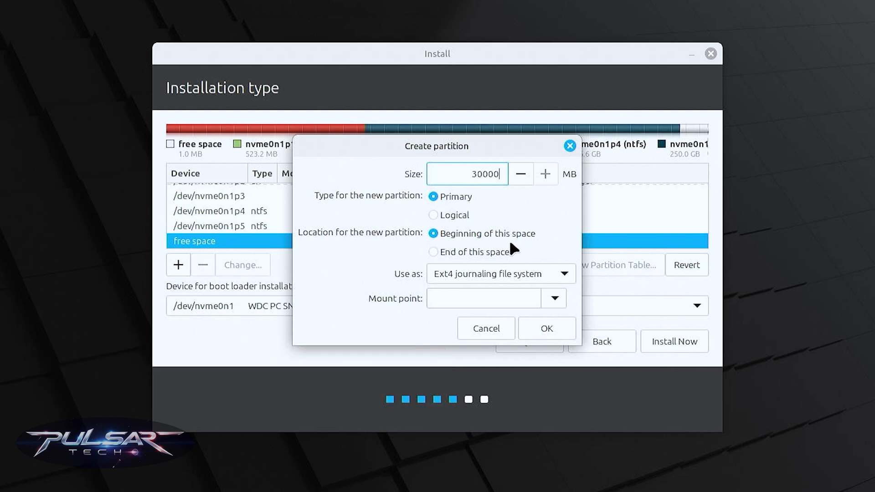
mouse_move(398, 277)
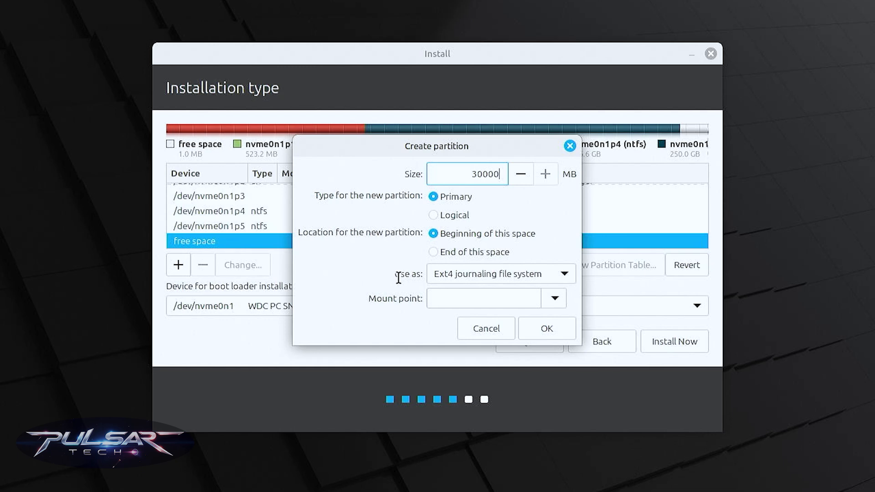
mouse_move(447, 285)
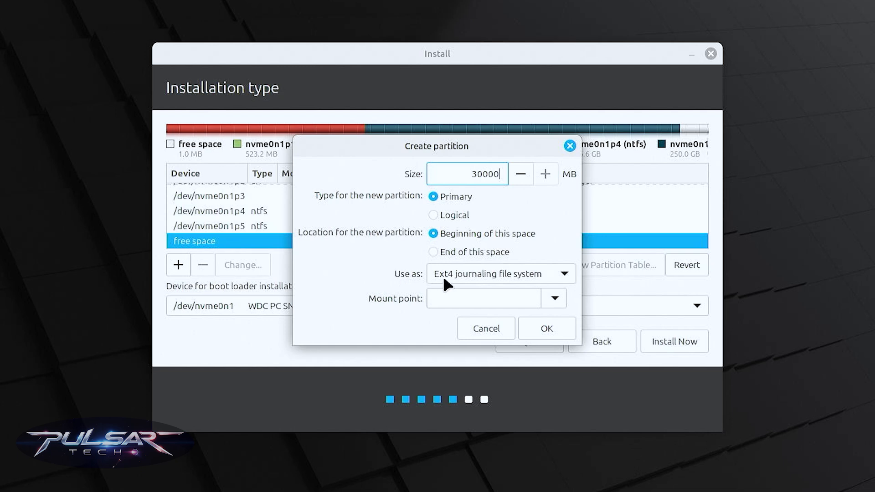
mouse_move(516, 285)
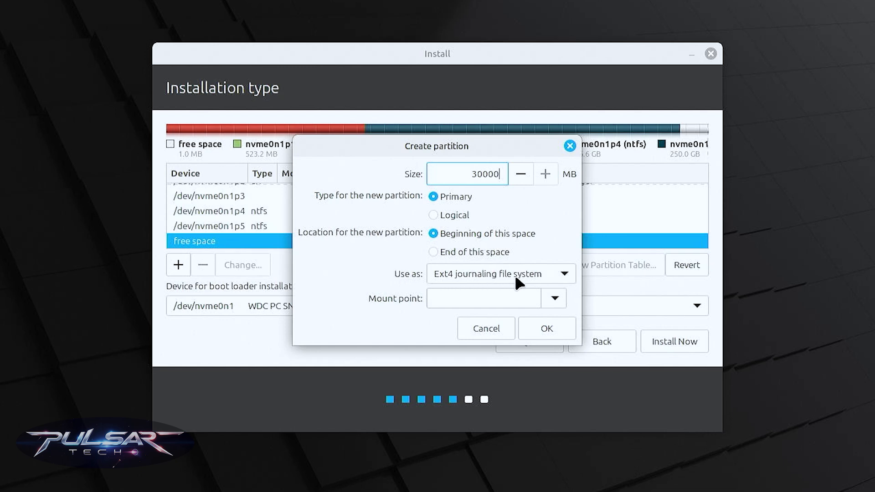
click(482, 298)
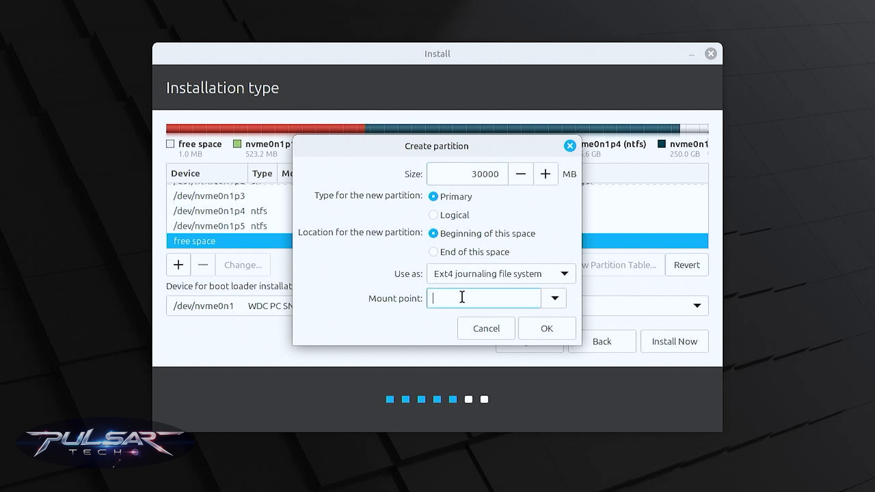
text(/)
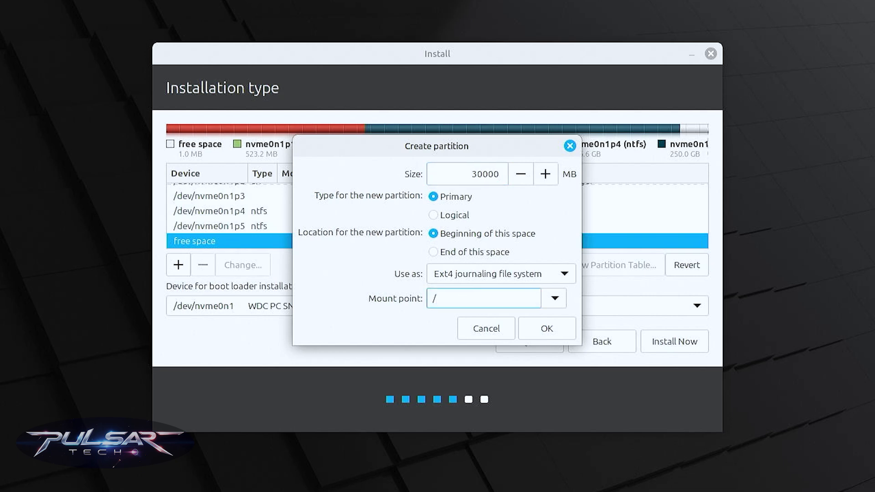
click(546, 328)
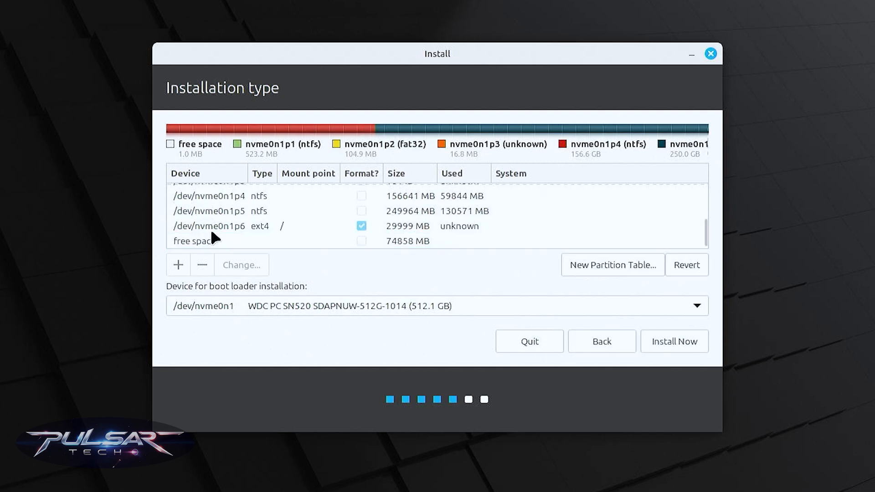
mouse_move(389, 236)
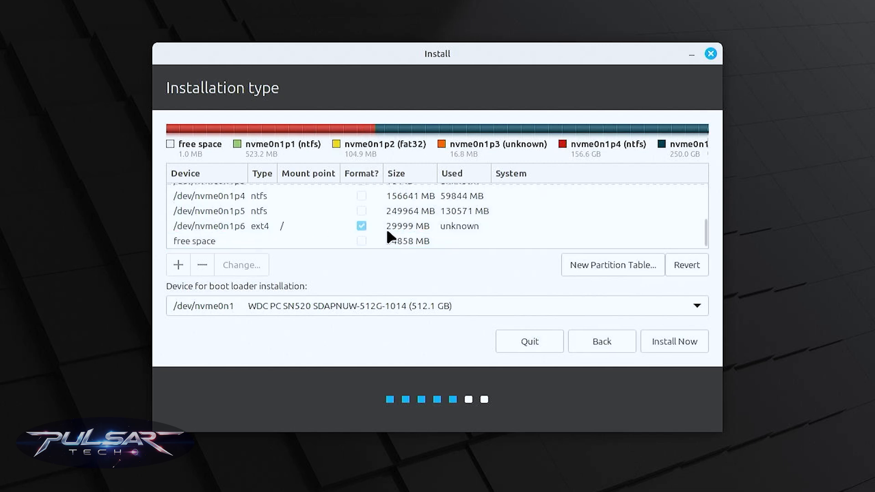
mouse_move(415, 231)
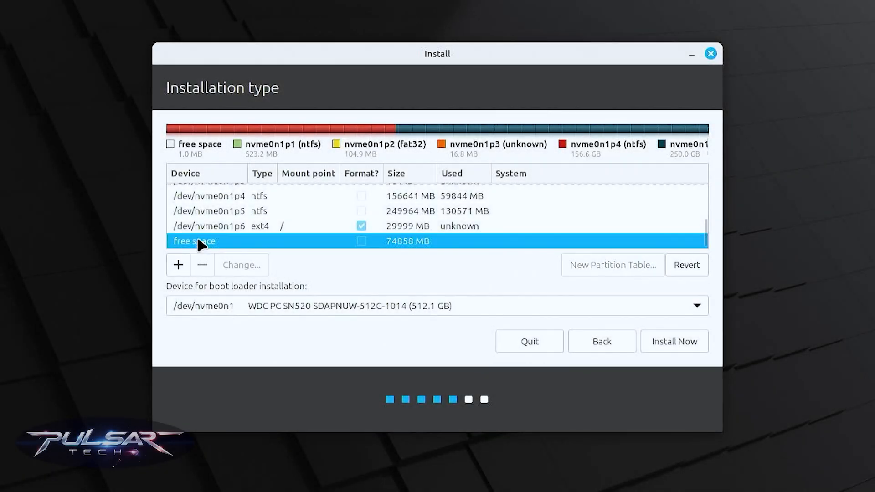
Create a 6000 MB logical partition used as swap area
click(178, 265)
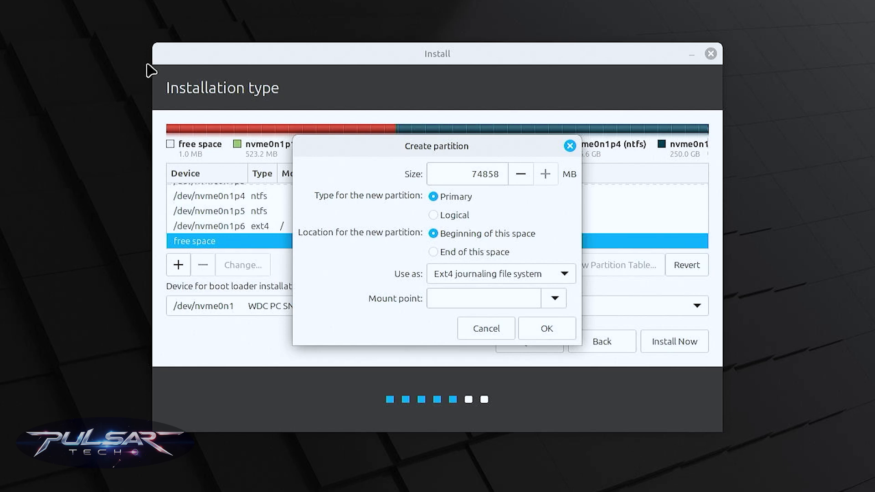
mouse_move(358, 163)
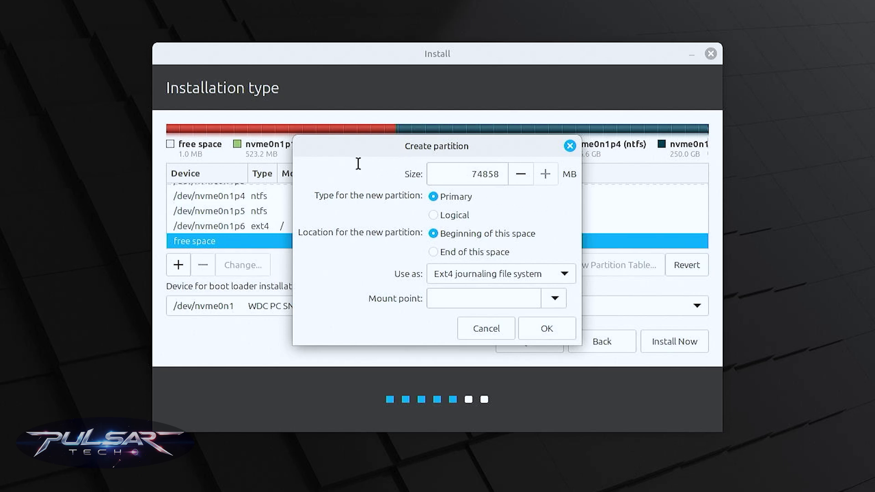
triple_click(466, 173)
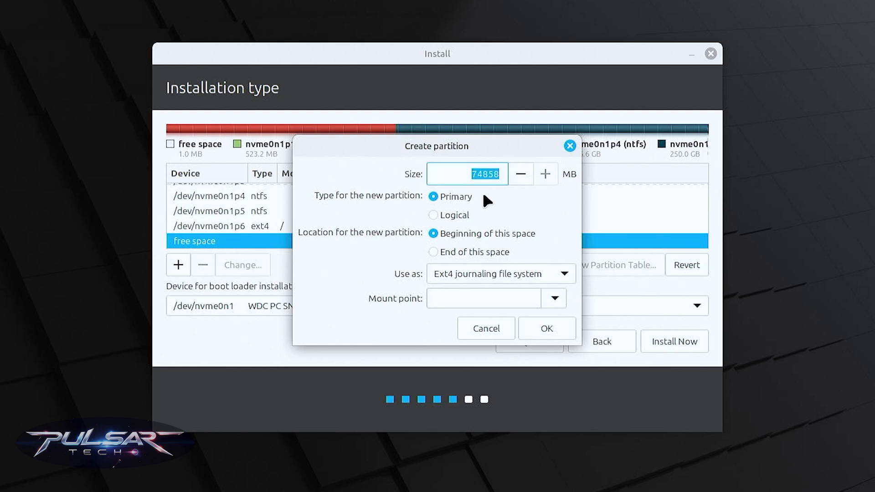
text(6000)
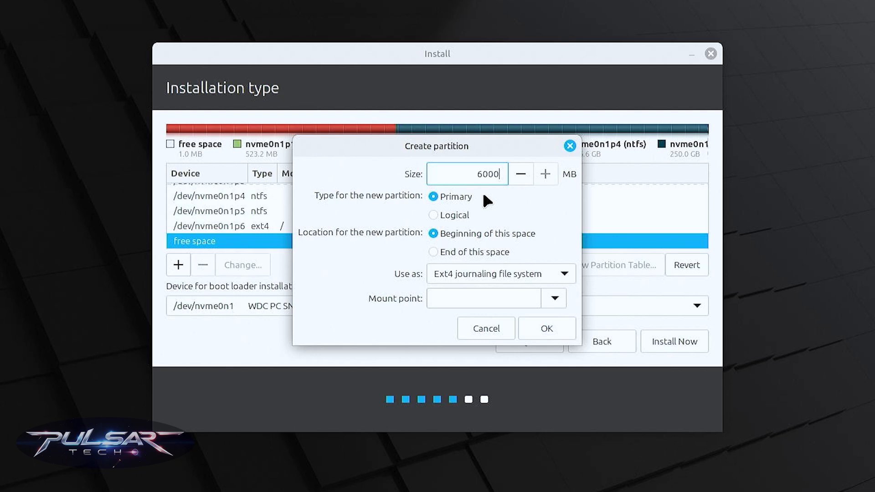
click(433, 215)
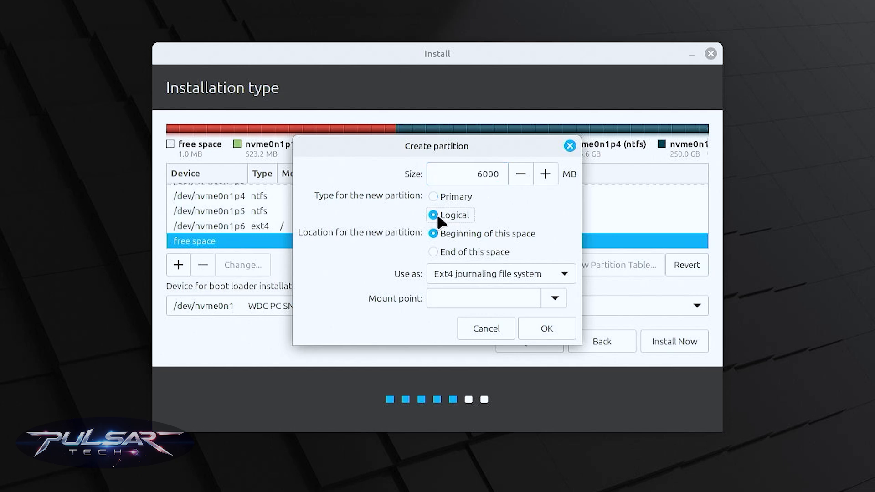
mouse_move(443, 254)
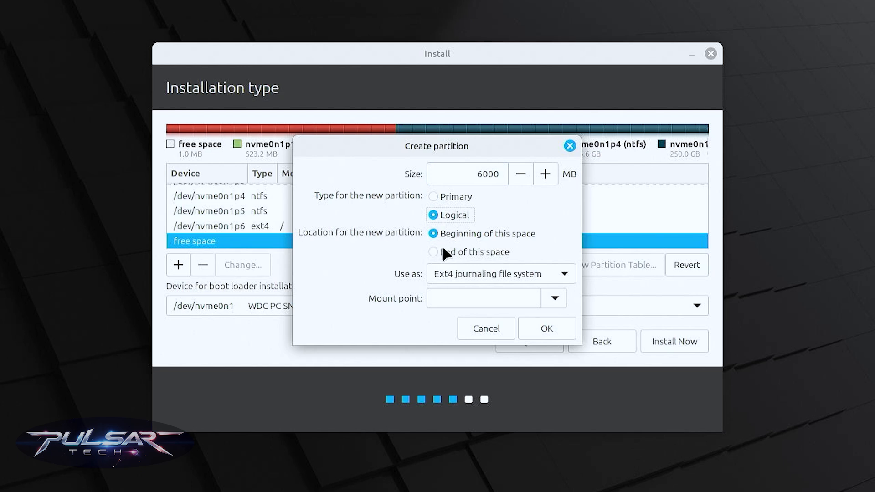
mouse_move(466, 250)
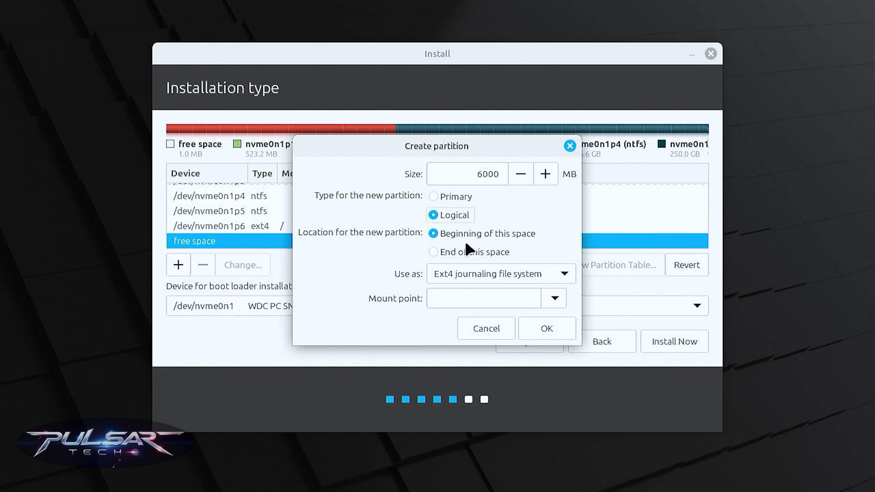
mouse_move(428, 251)
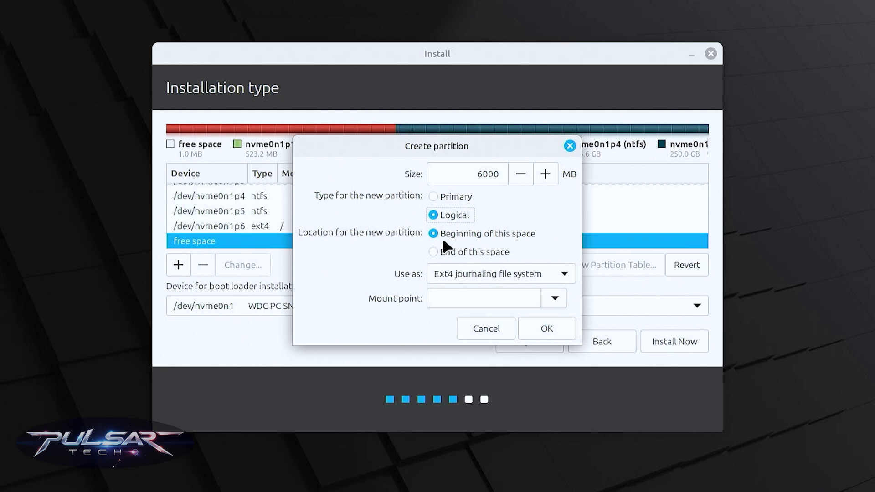
mouse_move(432, 240)
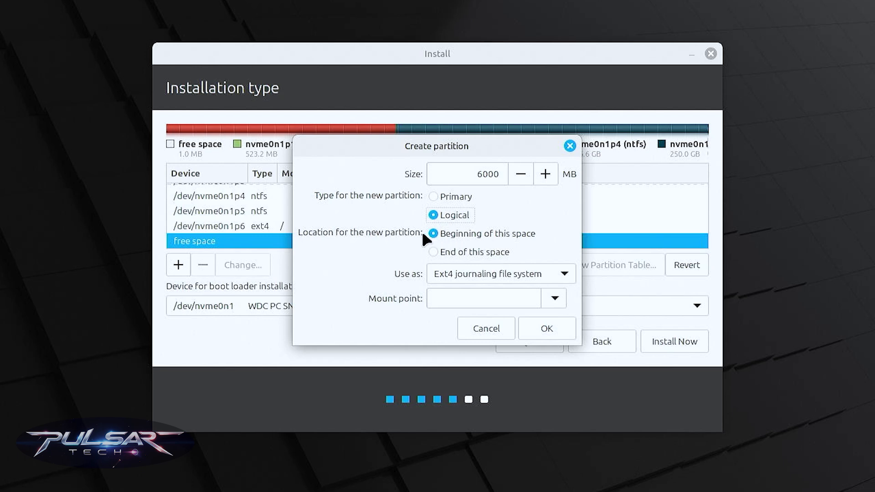
mouse_move(430, 253)
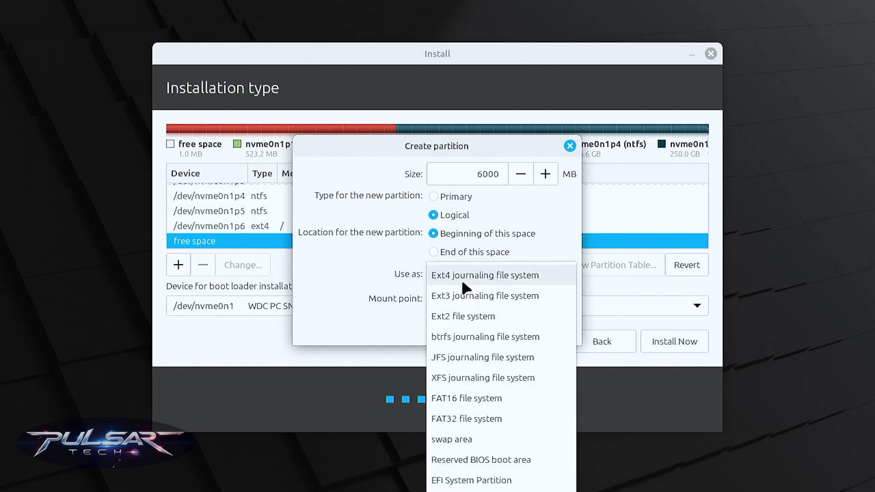
click(484, 274)
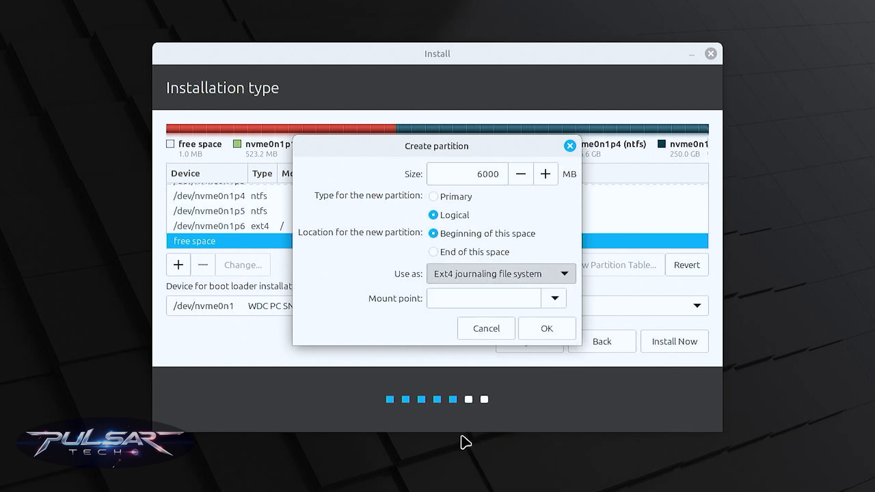
click(499, 273)
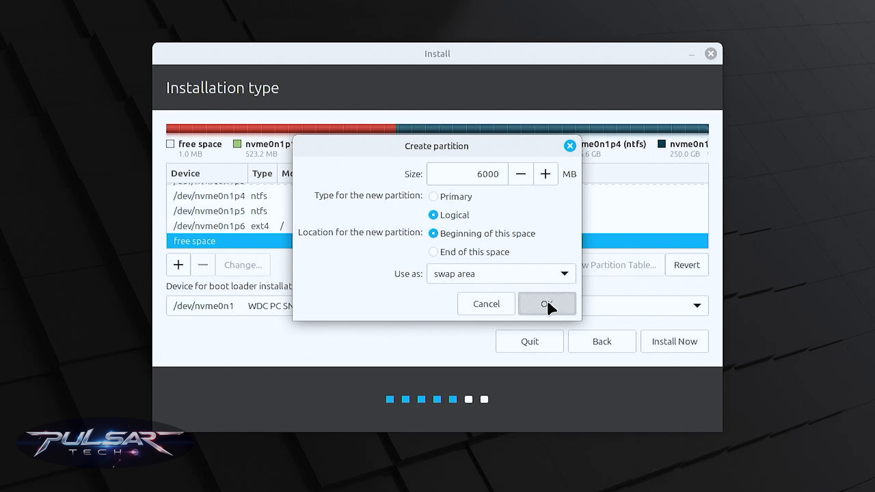
click(546, 303)
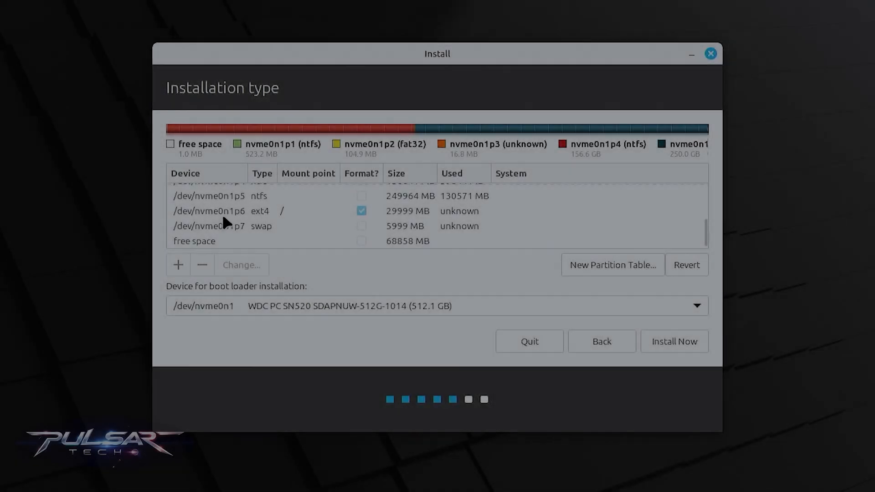
Create an ext4 partition mounted at /home filling the remaining 68858 MB free space
click(193, 241)
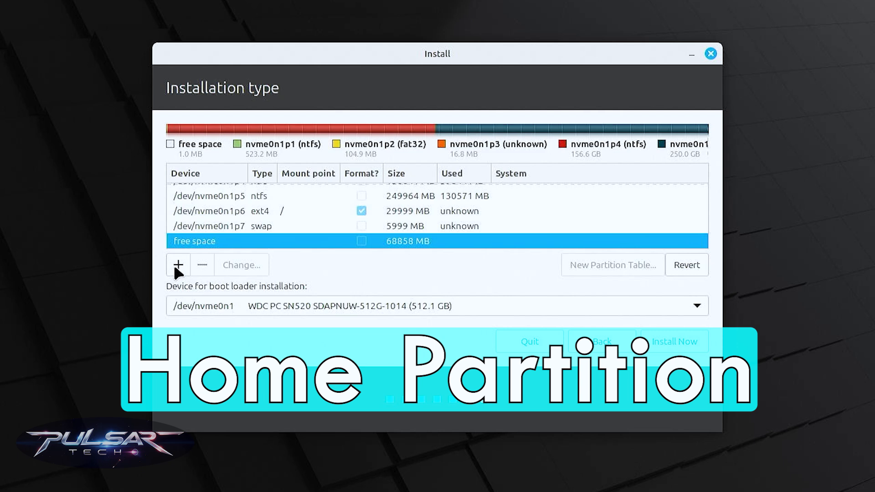
click(178, 264)
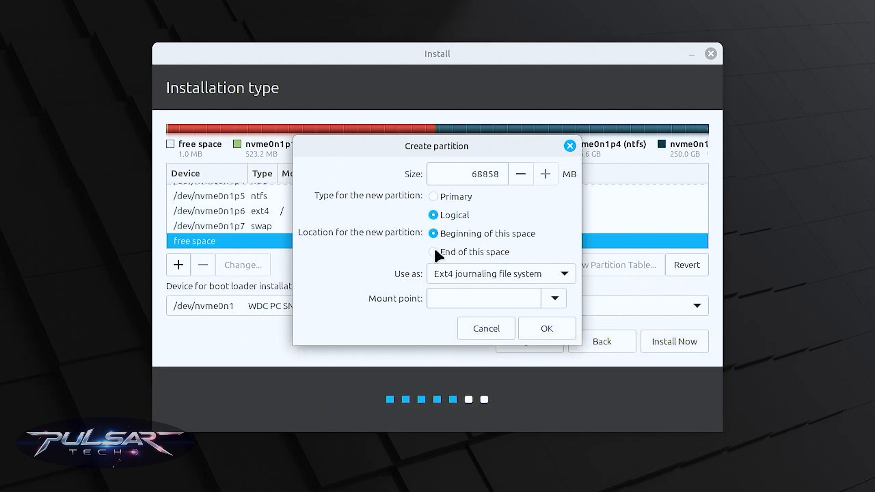
mouse_move(443, 288)
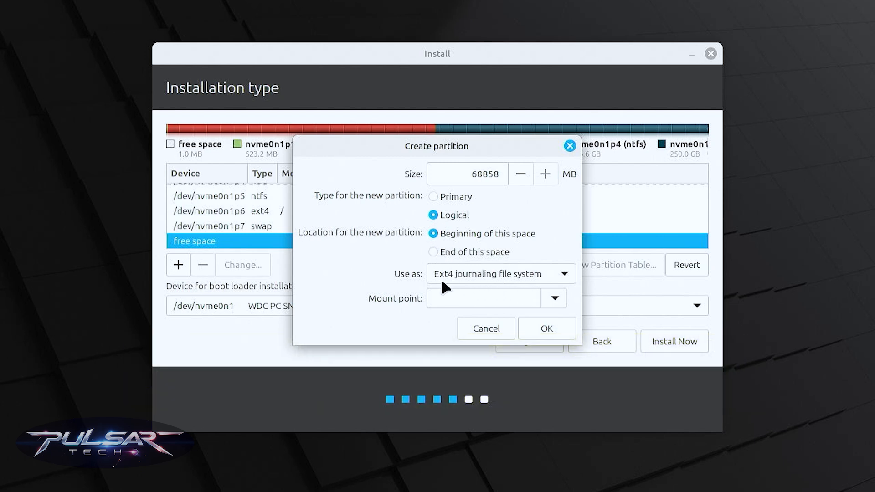
click(483, 298)
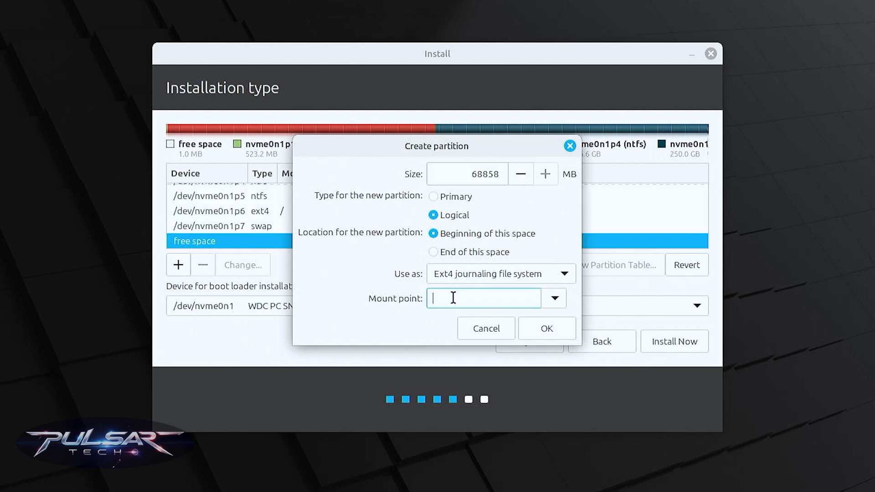
text(/)
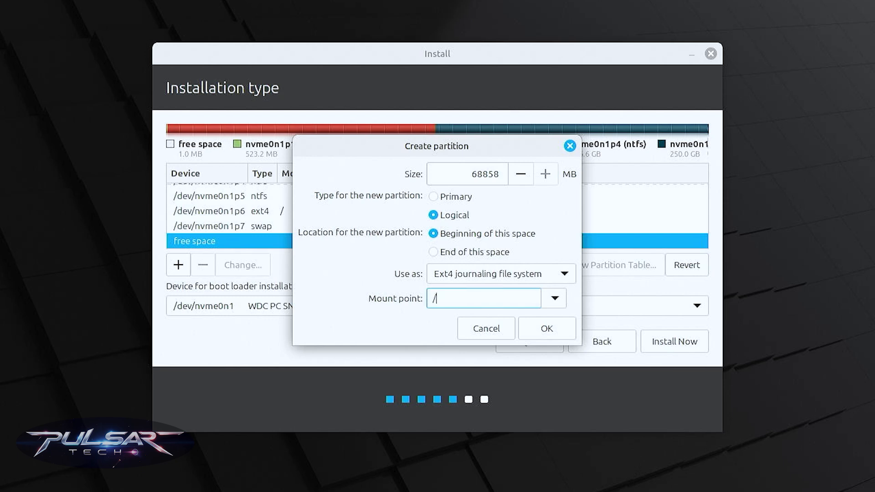
click(546, 328)
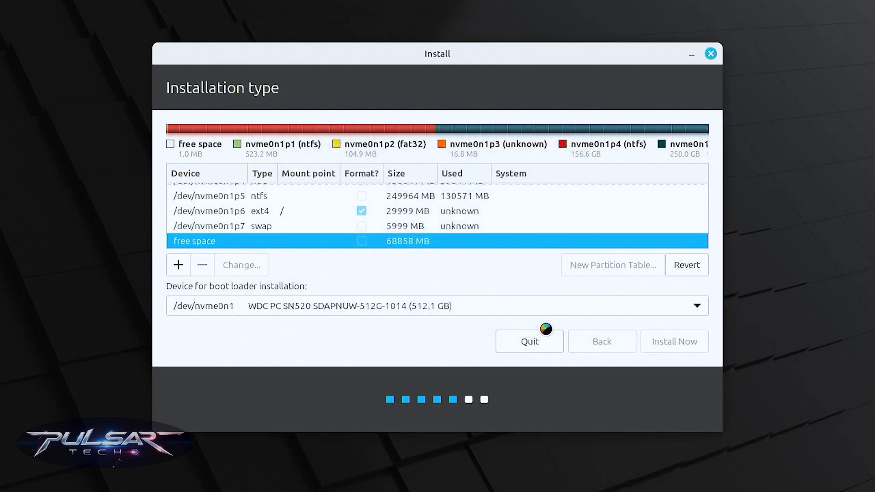
click(178, 264)
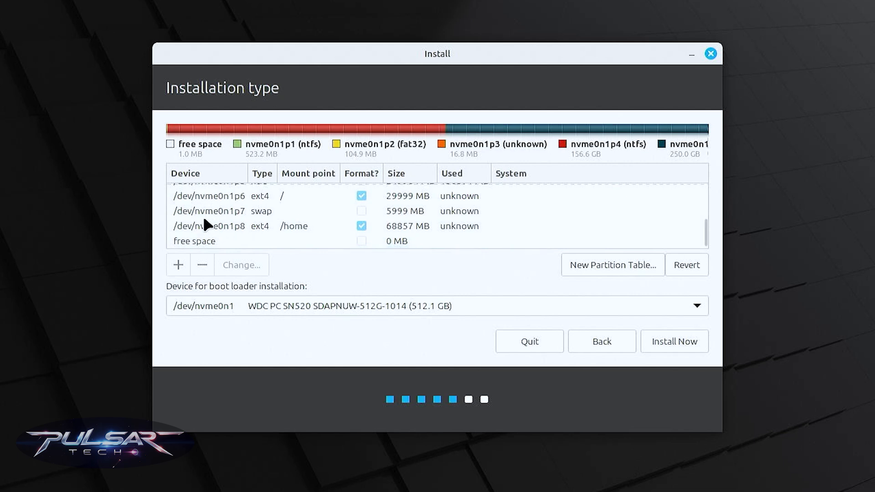
mouse_move(237, 208)
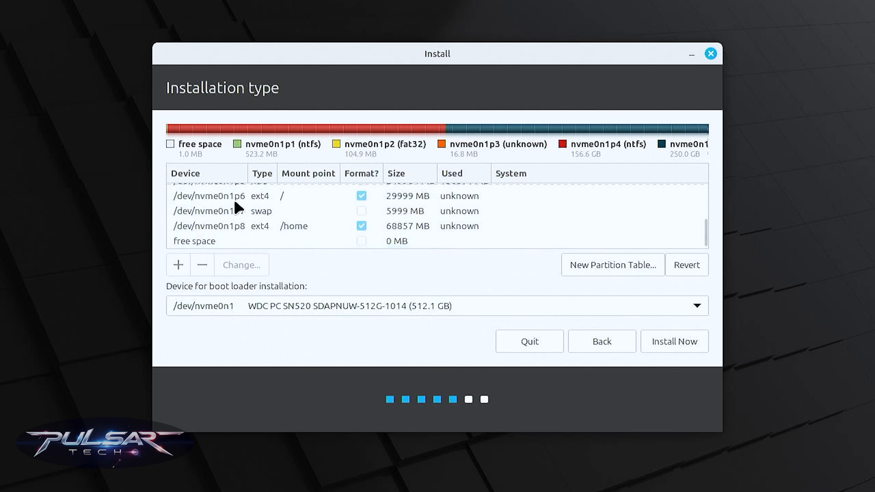
mouse_move(290, 206)
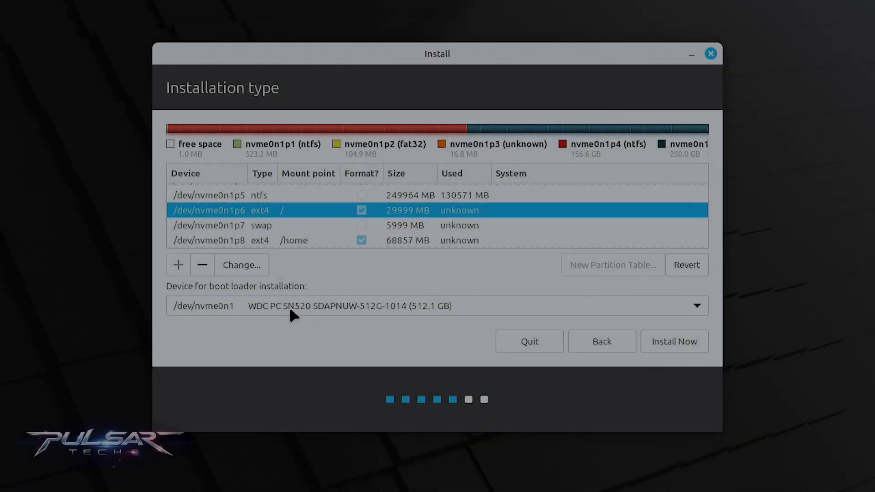
mouse_move(189, 317)
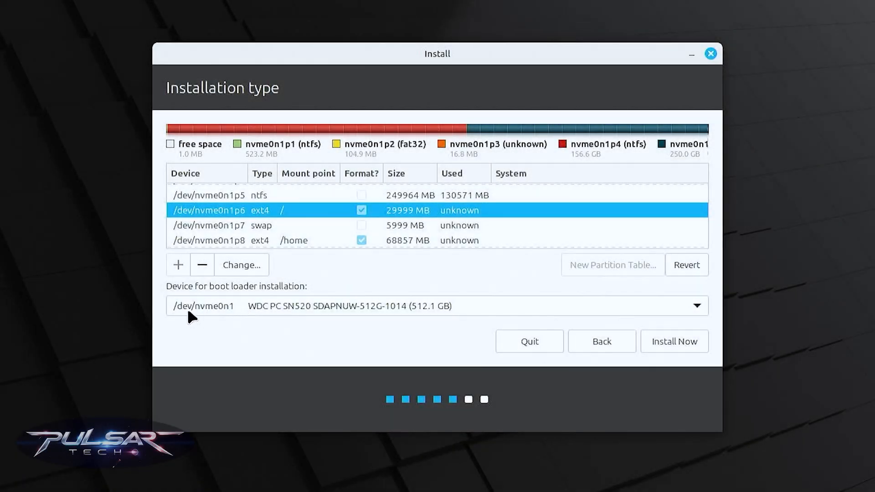
mouse_move(202, 316)
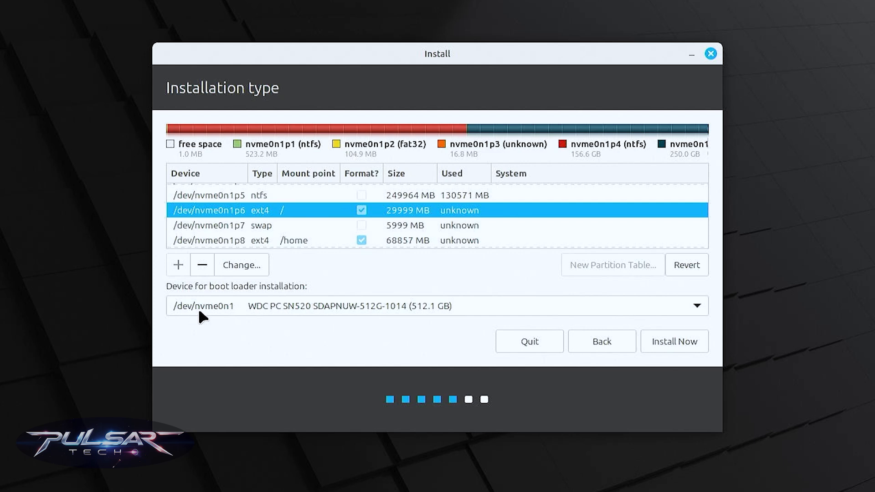
click(695, 305)
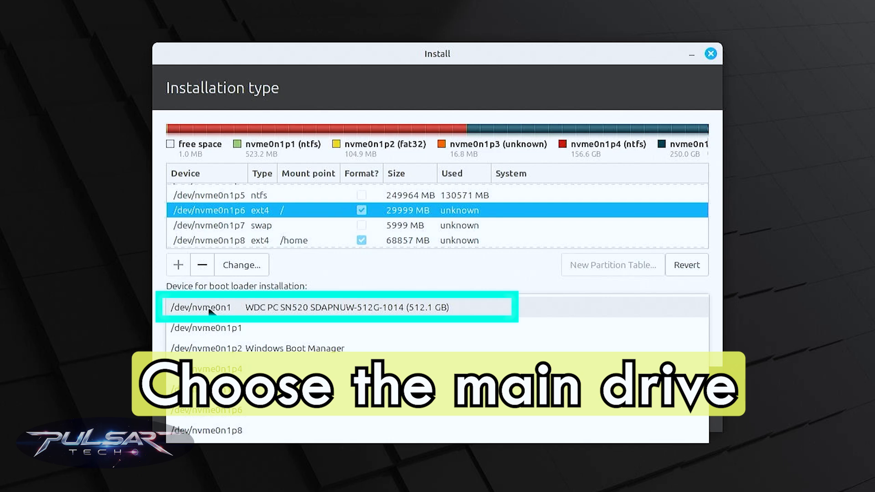
click(211, 307)
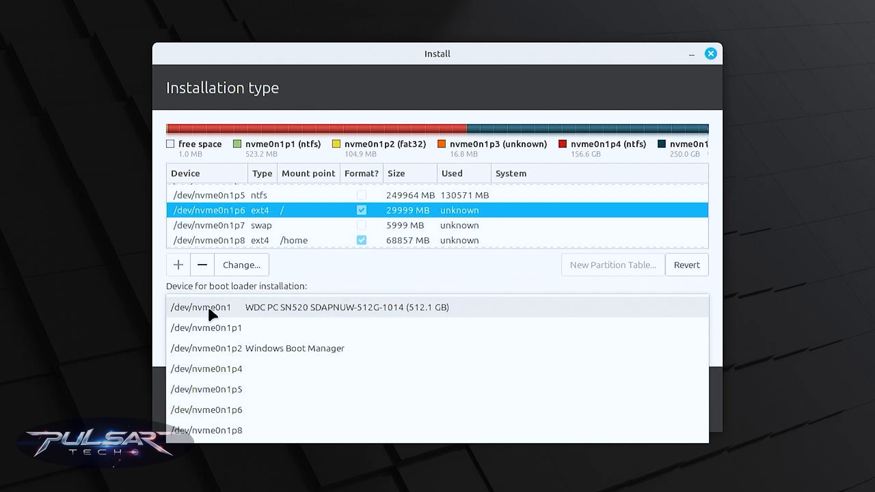
mouse_move(288, 350)
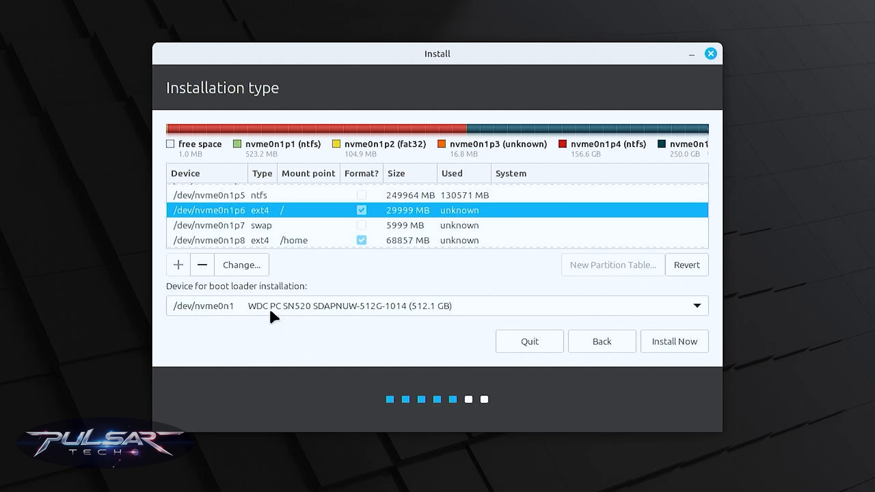
scroll(down, 3)
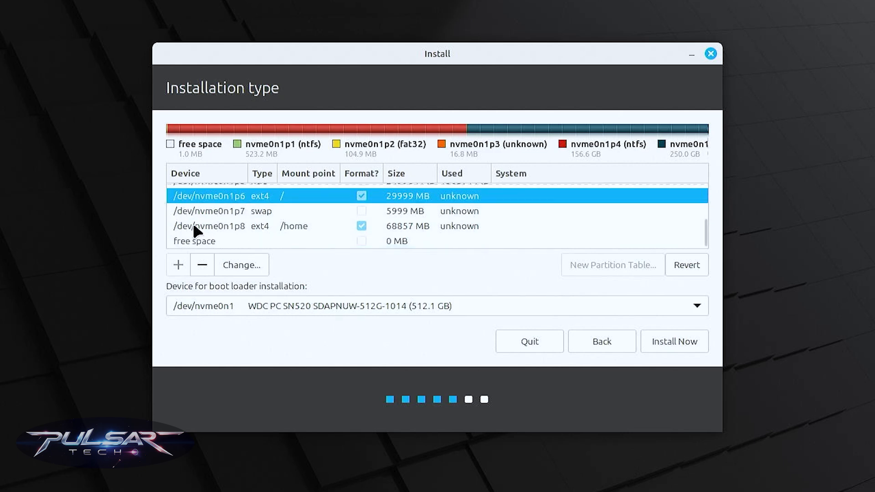
mouse_move(201, 205)
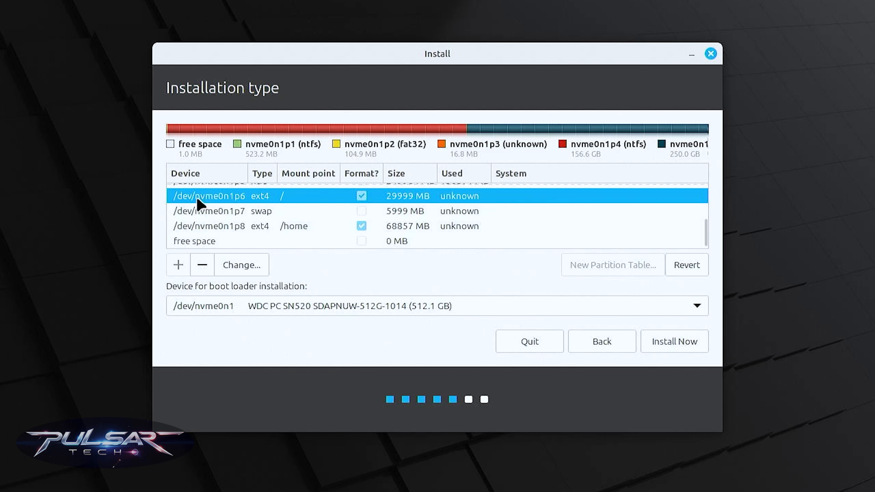
mouse_move(291, 258)
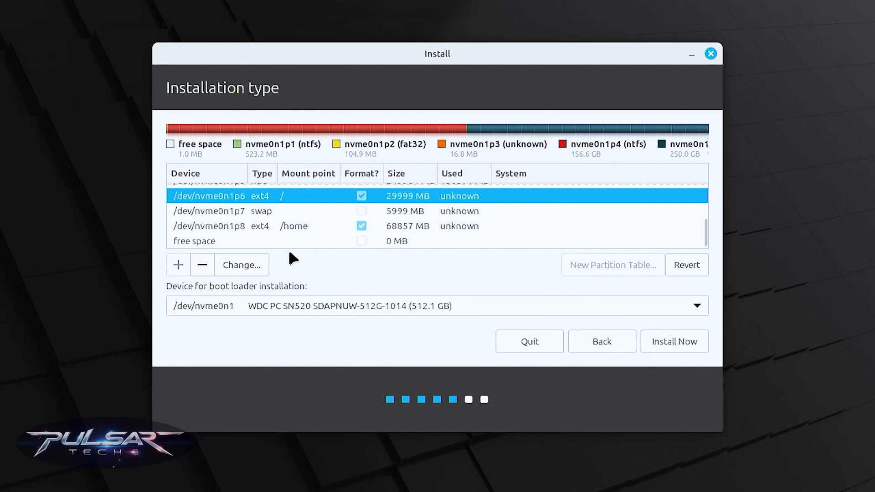
mouse_move(668, 352)
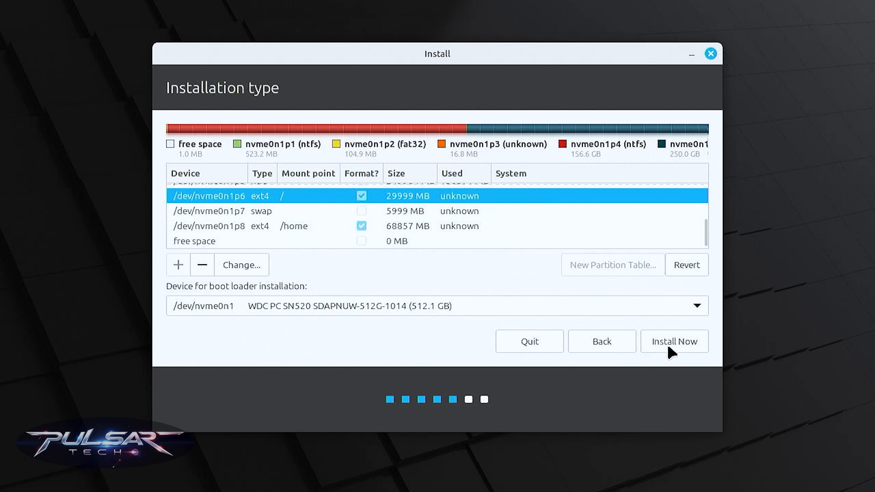
Write the partition changes to disk, keep New York as location, and submit the account details
click(673, 341)
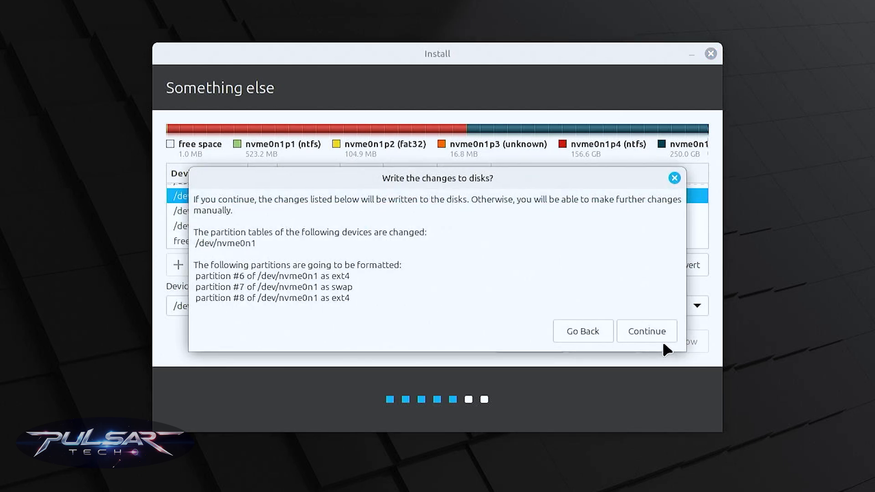
mouse_move(256, 256)
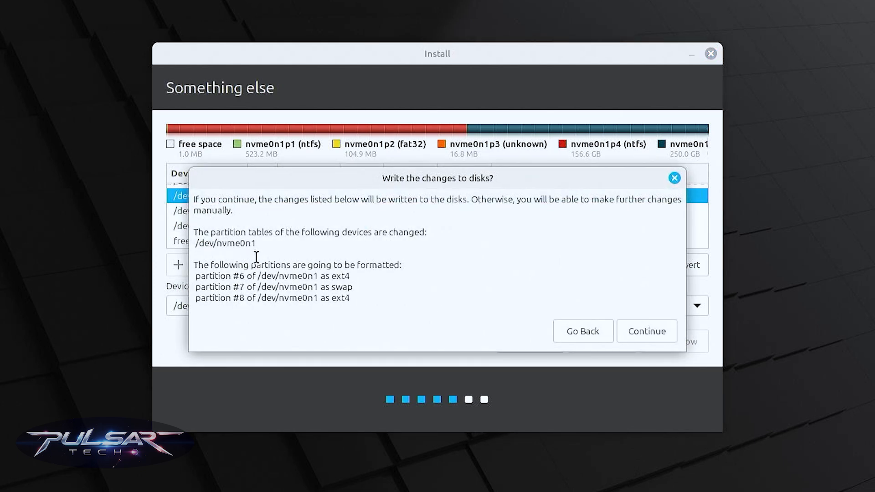
mouse_move(413, 284)
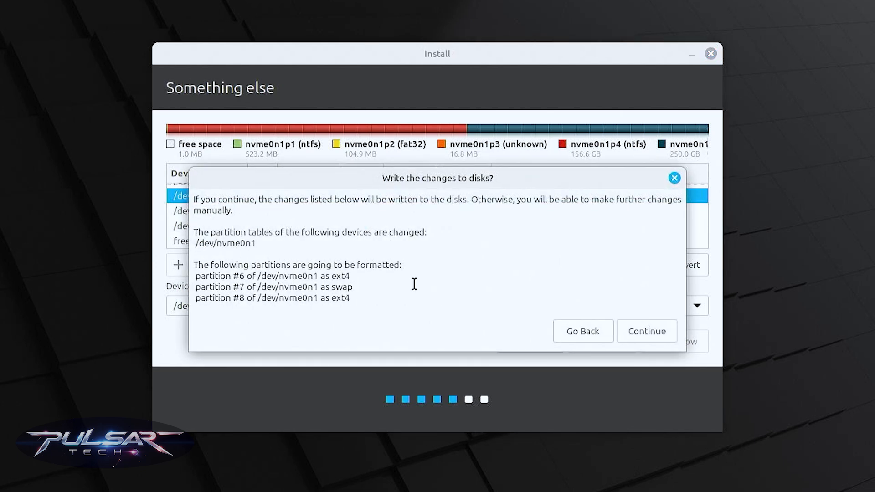
mouse_move(639, 333)
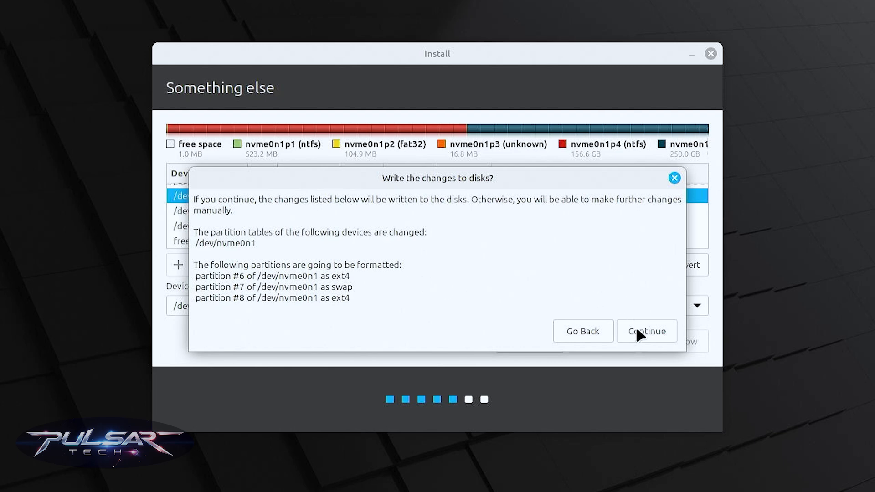
click(646, 330)
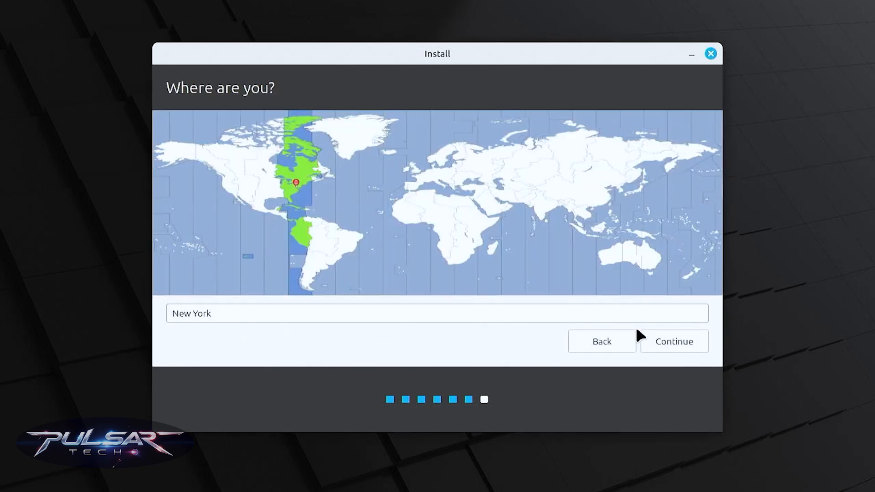
mouse_move(673, 351)
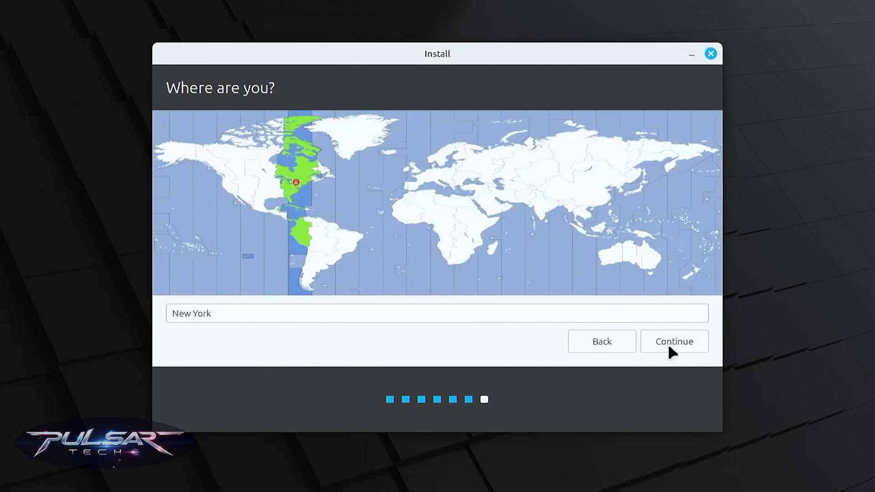
click(673, 341)
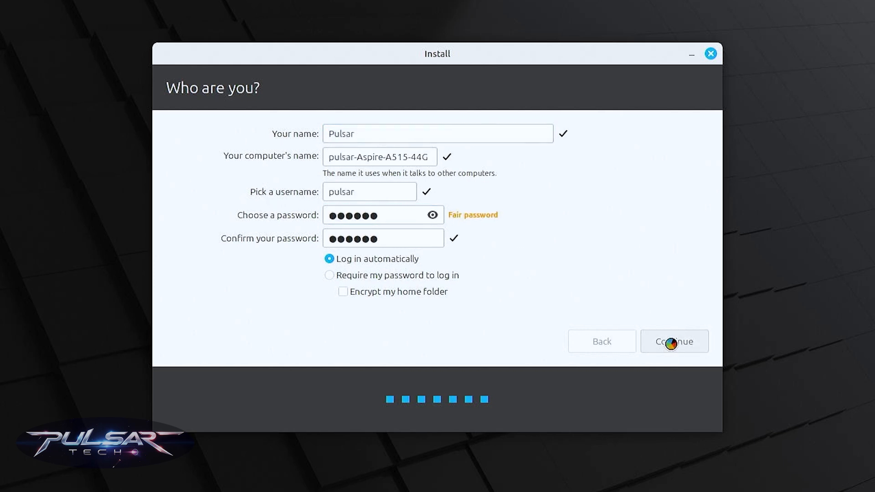
click(674, 340)
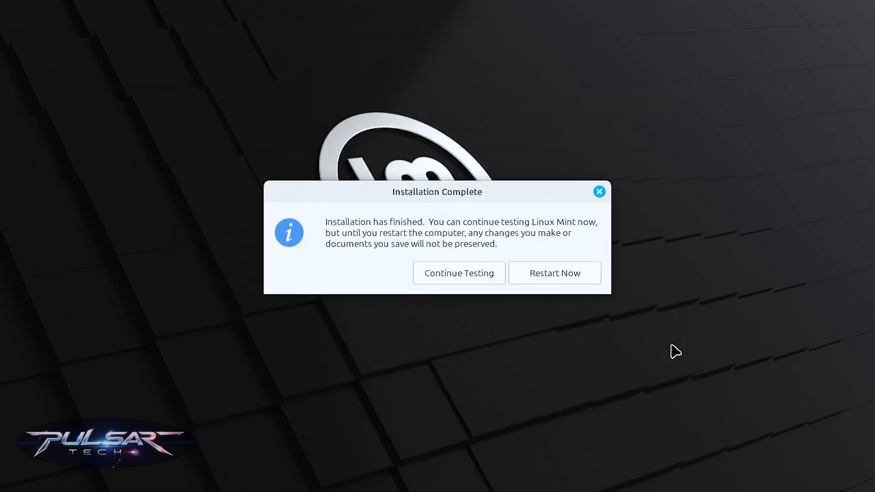
mouse_move(545, 279)
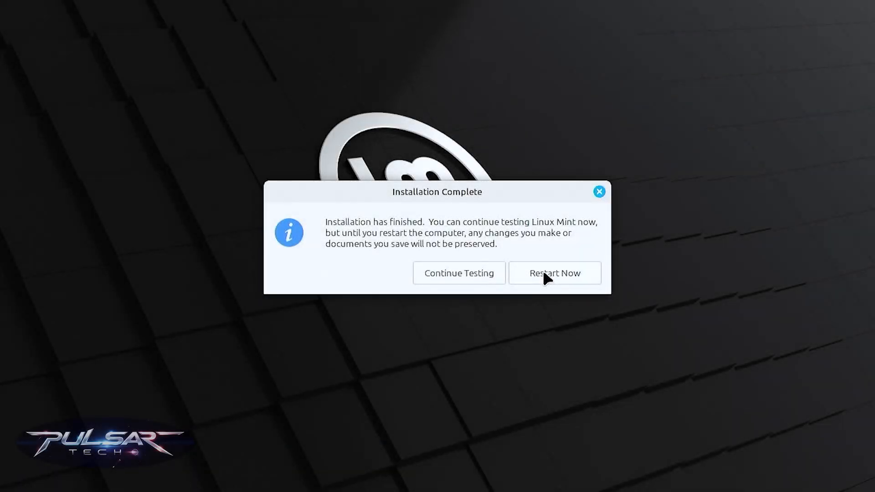
Restart the computer from the Installation Complete dialog
click(553, 273)
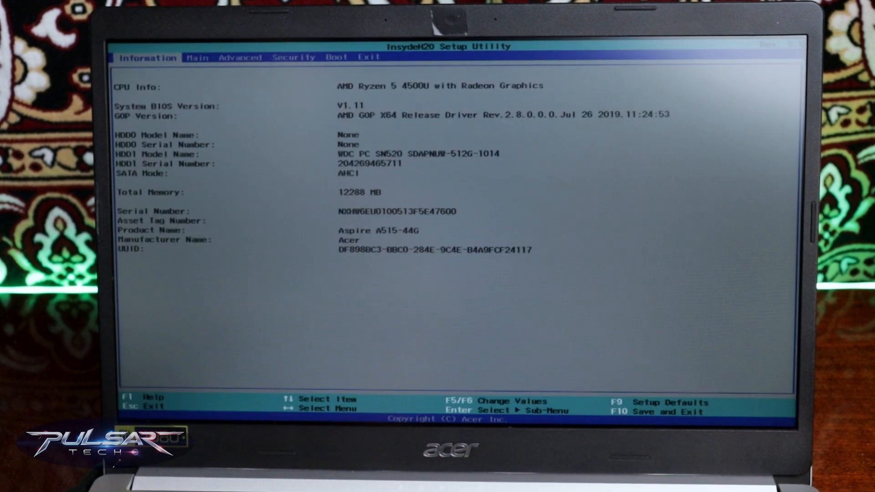
On the Boot tab, move ubuntu above Windows Boot Manager and save with F10
click(293, 57)
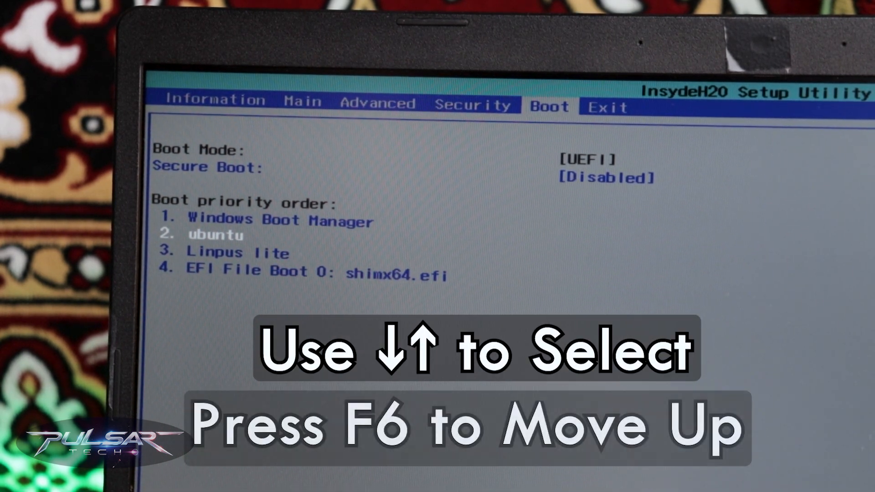
key(f6)
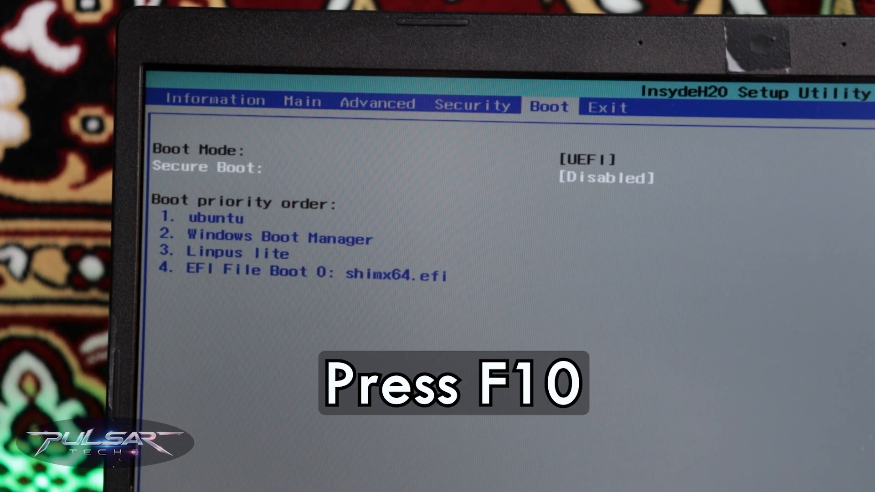
key(F10)
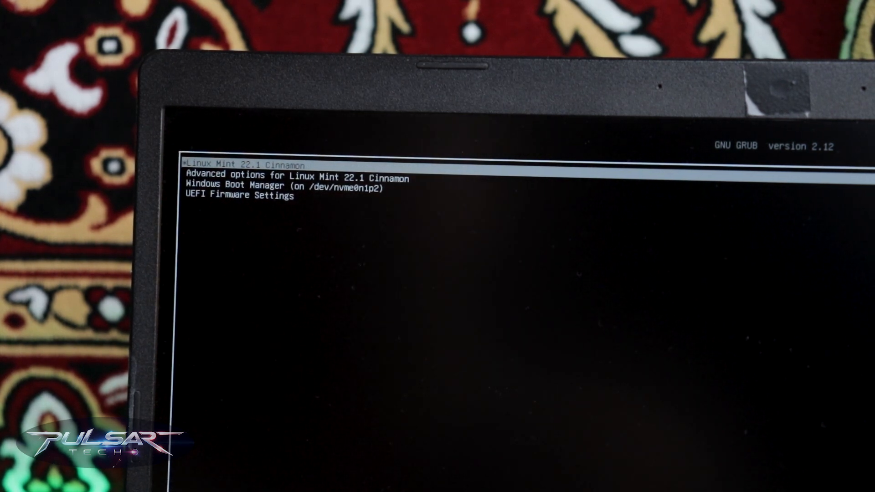
Step the GRUB selection to Windows Boot Manager and back to Linux Mint 22.1 Cinnamon
key(Down)
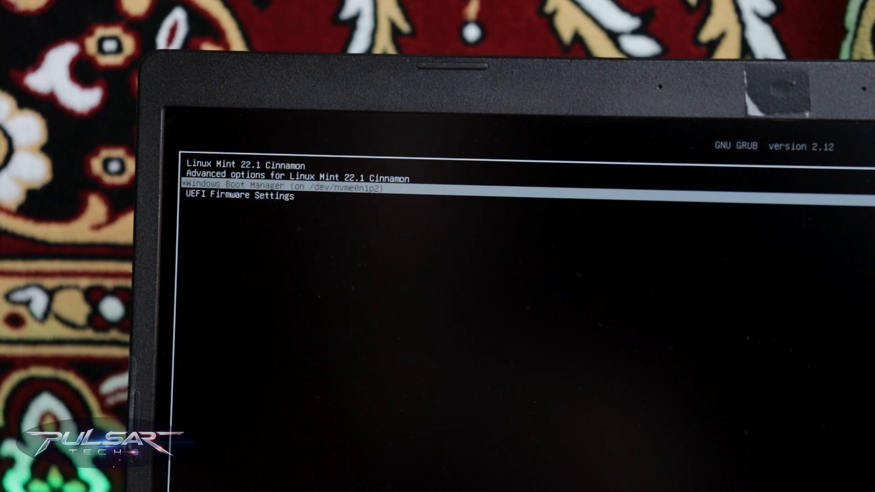
key(Up)
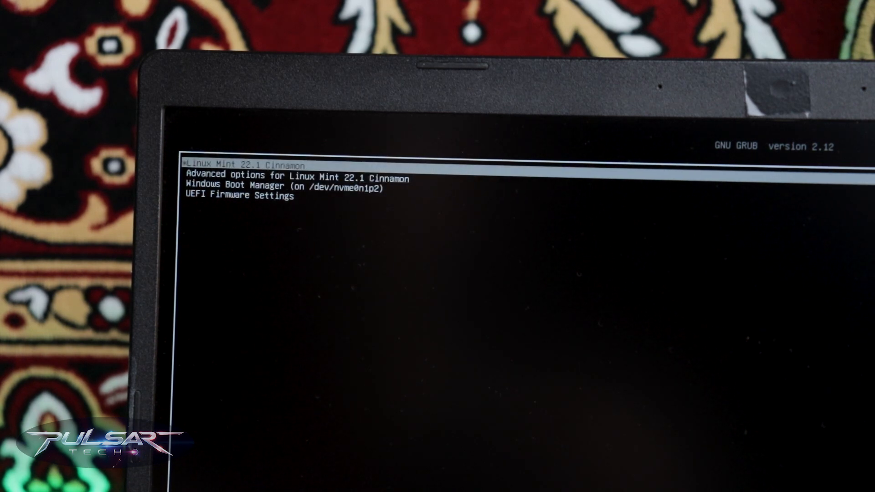